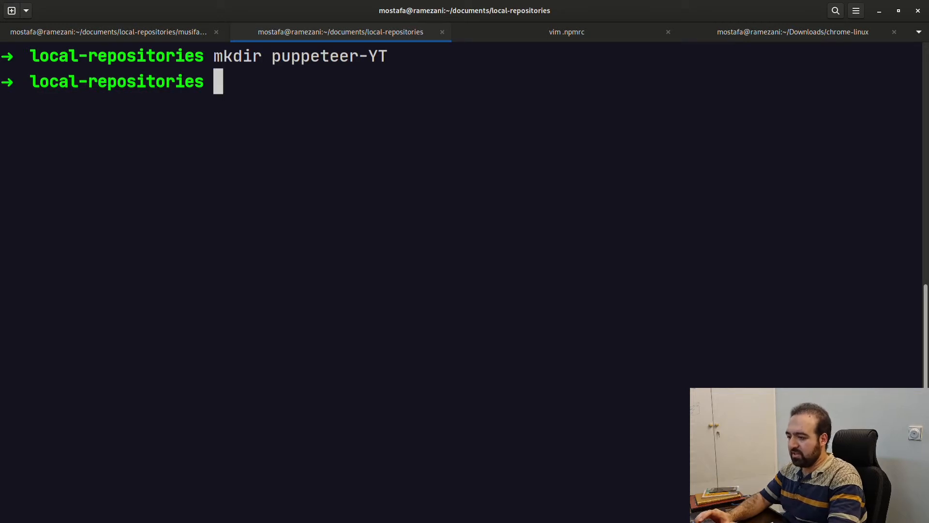
# Step: Move into the puppeteer-YT folder and initialise it with npm init
pyautogui.write('cd puppeteer-YT')
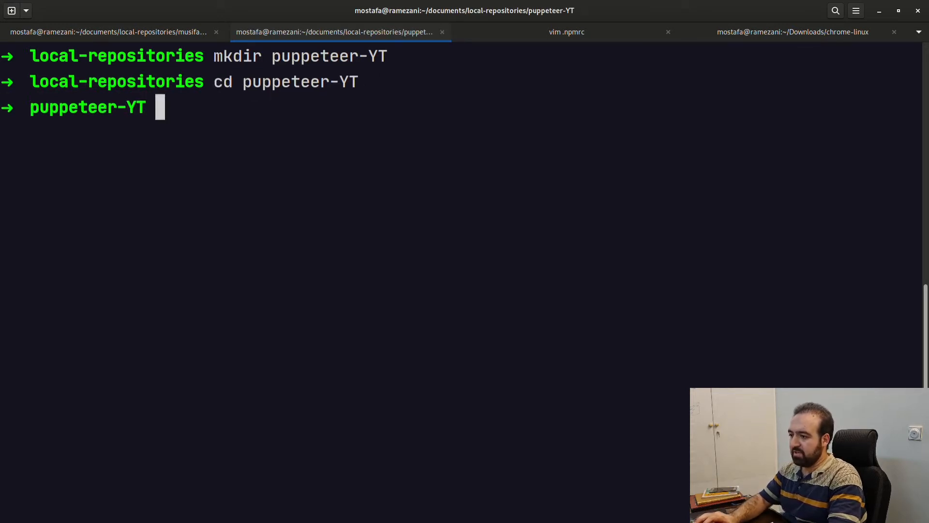
pyautogui.write('npm init')
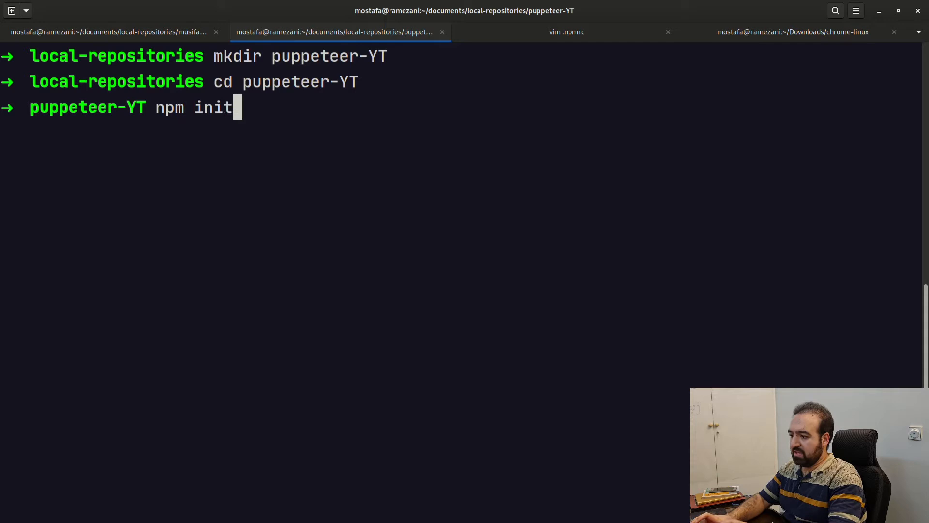
pyautogui.press('Return')
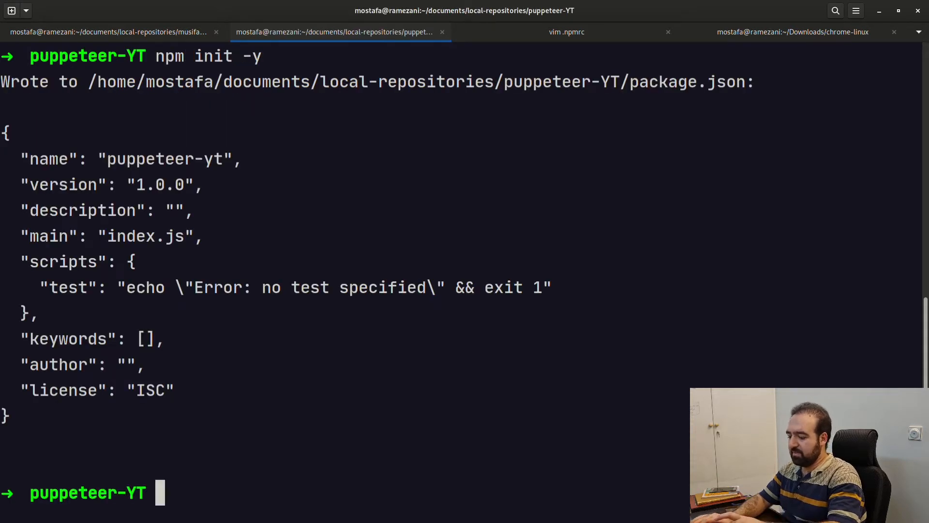
# Step: Enter the npm i puppeteer install command
pyautogui.write('npm i pupp')
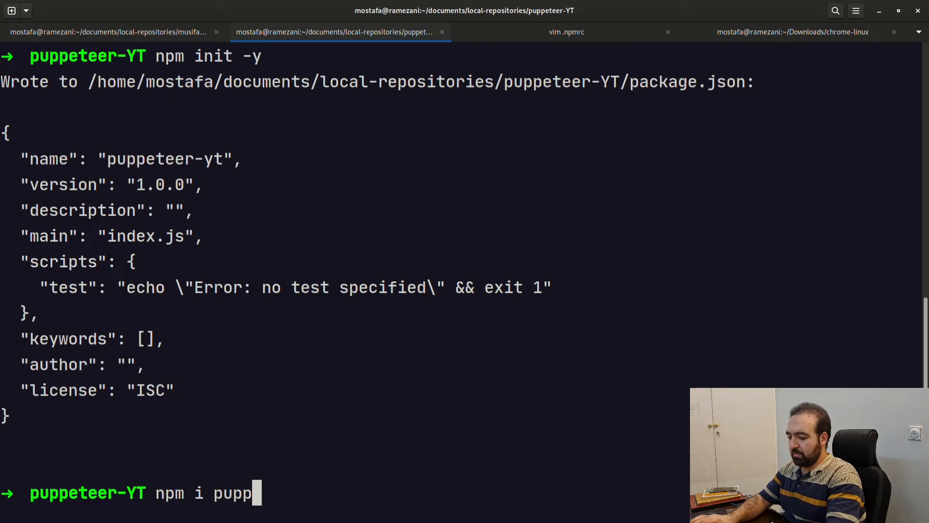
pyautogui.write('eteer')
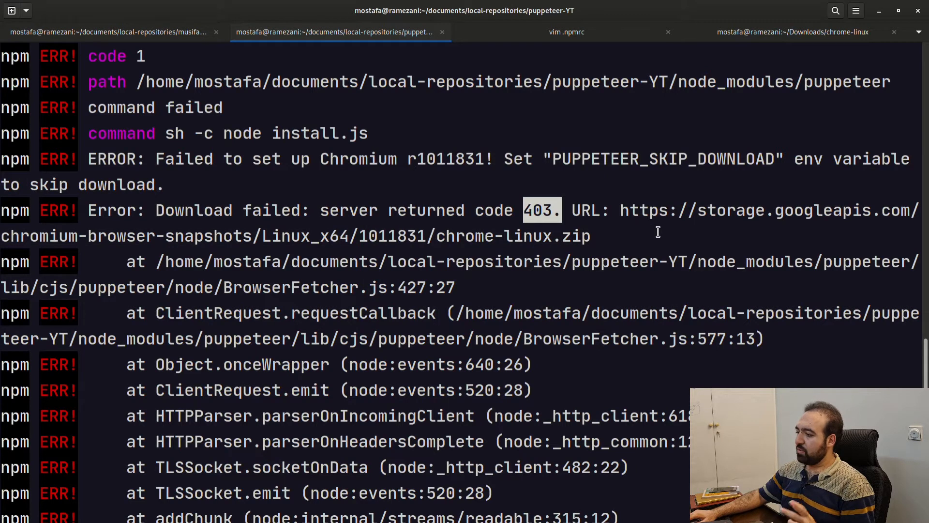
pyautogui.moveTo(671, 210)
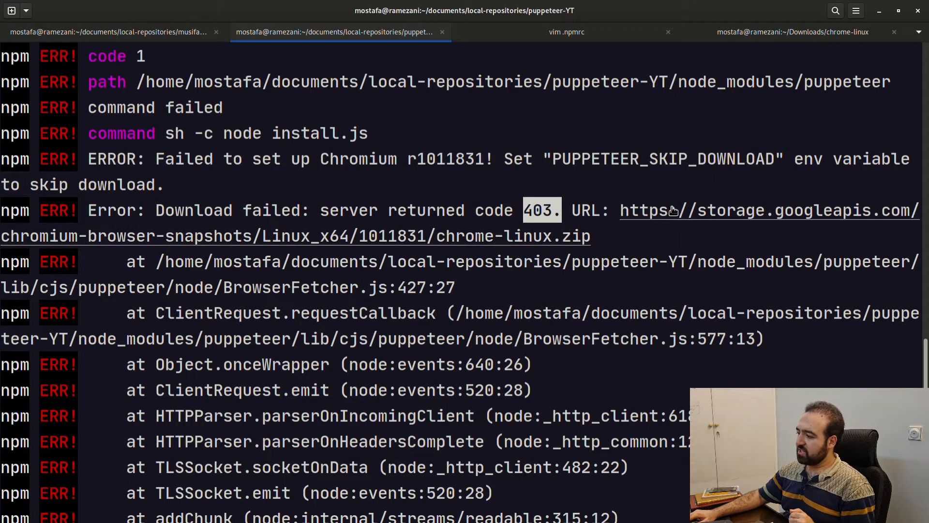
pyautogui.moveTo(500, 250)
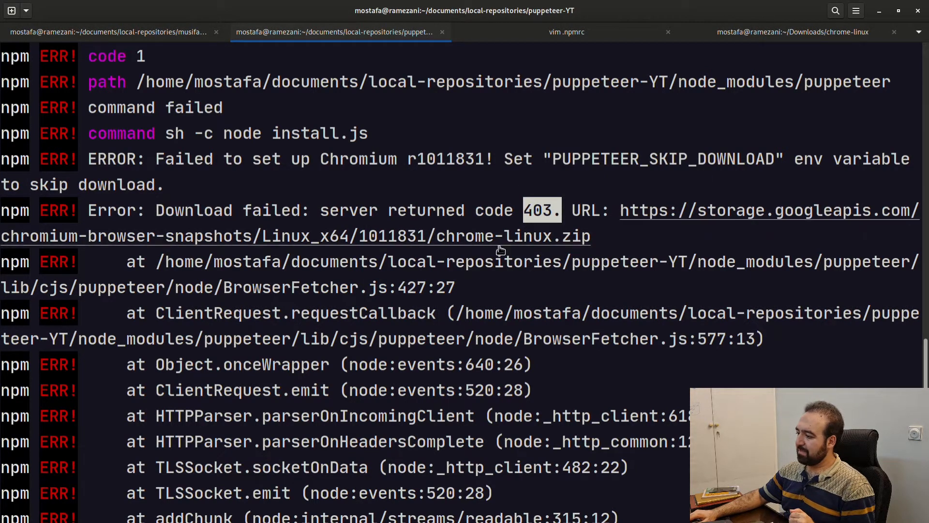
pyautogui.moveTo(701, 210)
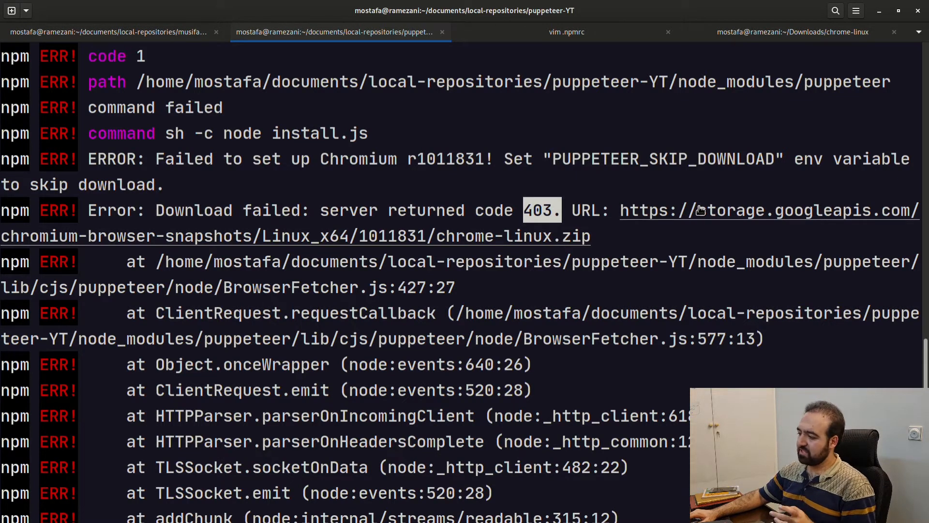
pyautogui.moveTo(424, 124)
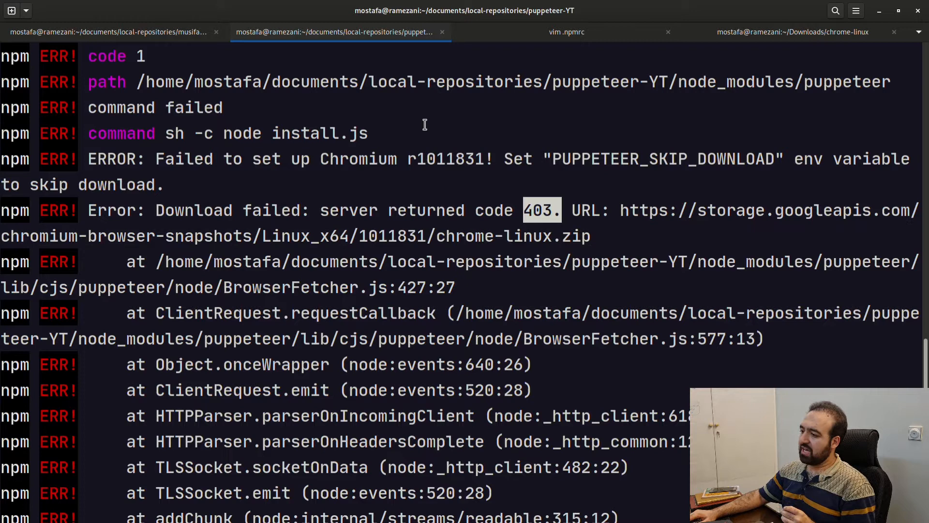
# Step: Switch to the terminal tab holding the open .npmrc configuration file
pyautogui.click(565, 32)
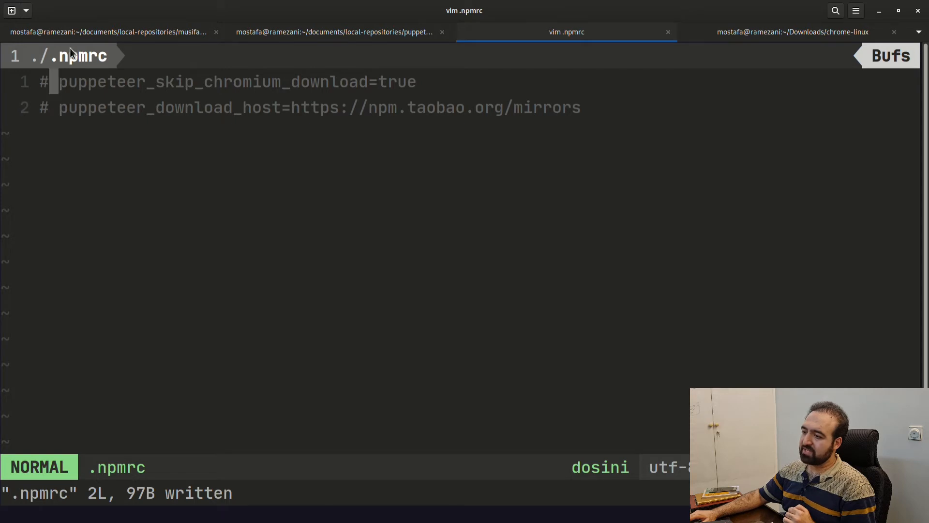
pyautogui.moveTo(147, 151)
pyautogui.write('pwd')
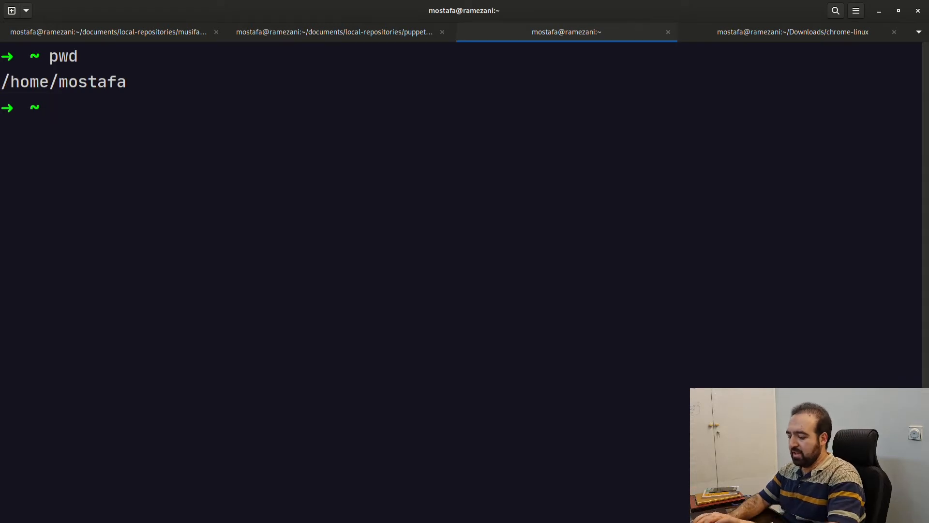
# Step: Open the home-directory .npmrc in vim for editing
pyautogui.write('vim .npmrc')
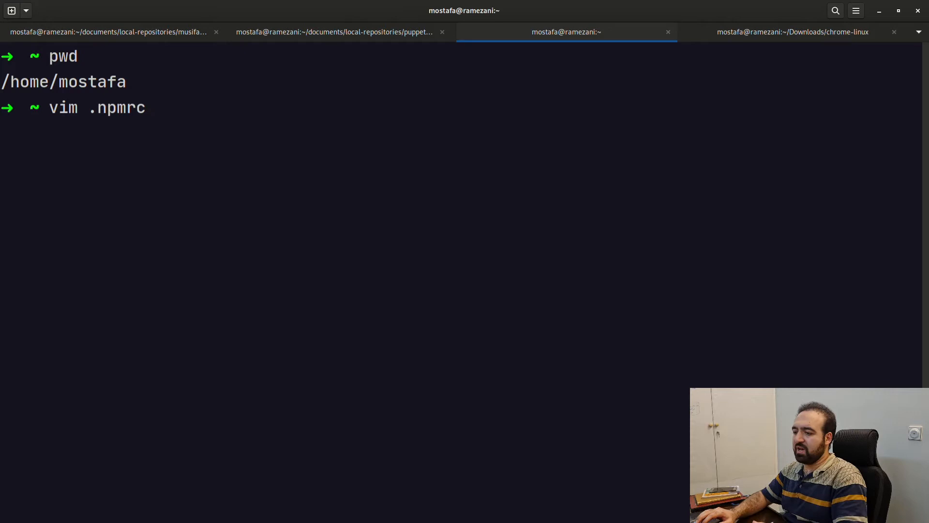
pyautogui.press('Return')
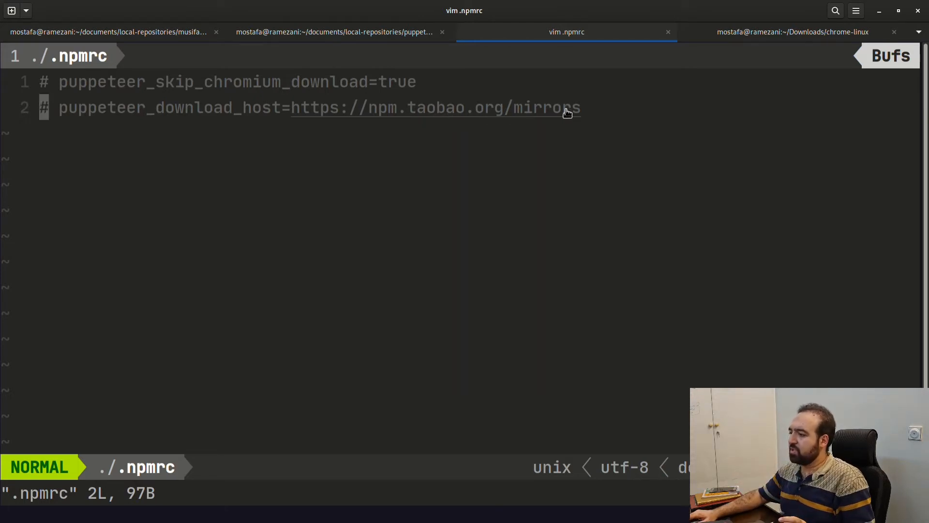
pyautogui.moveTo(194, 91)
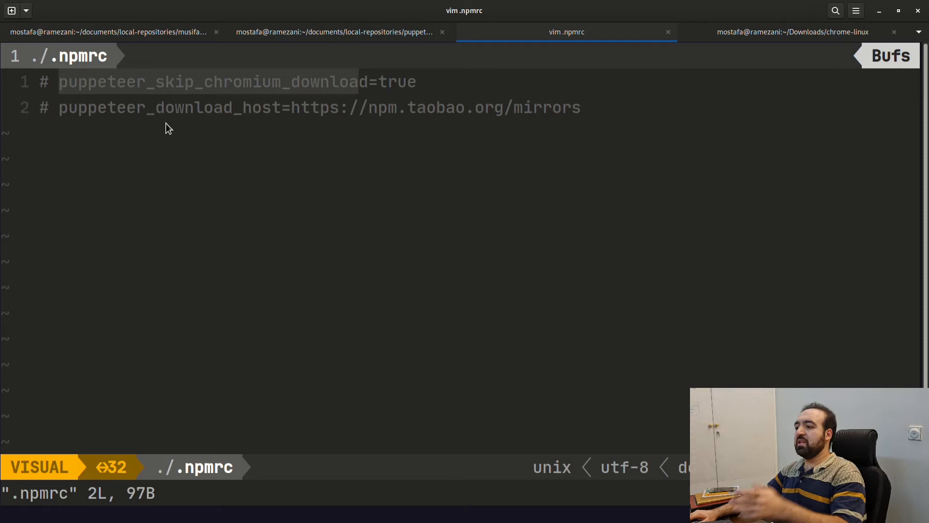
# Step: Compare the install error output with the .npmrc settings, then leave visual mode
pyautogui.click(336, 32)
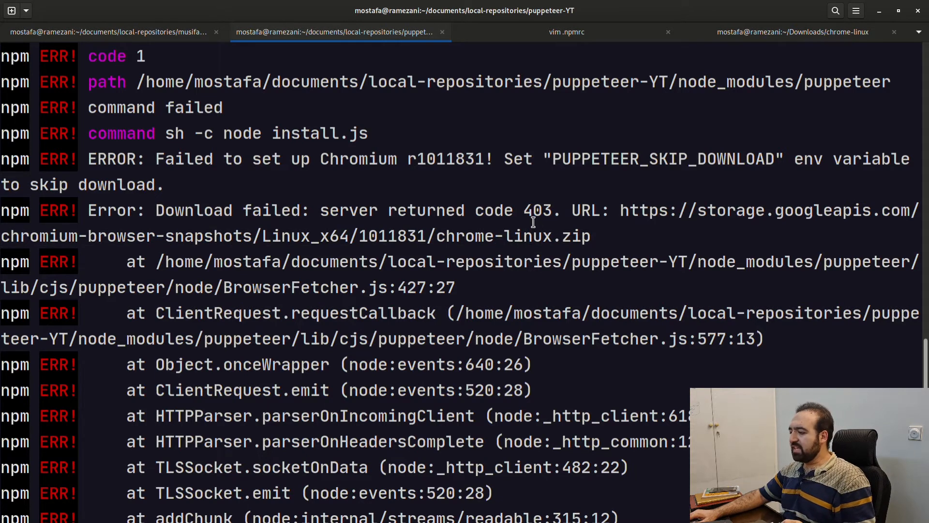
pyautogui.click(564, 32)
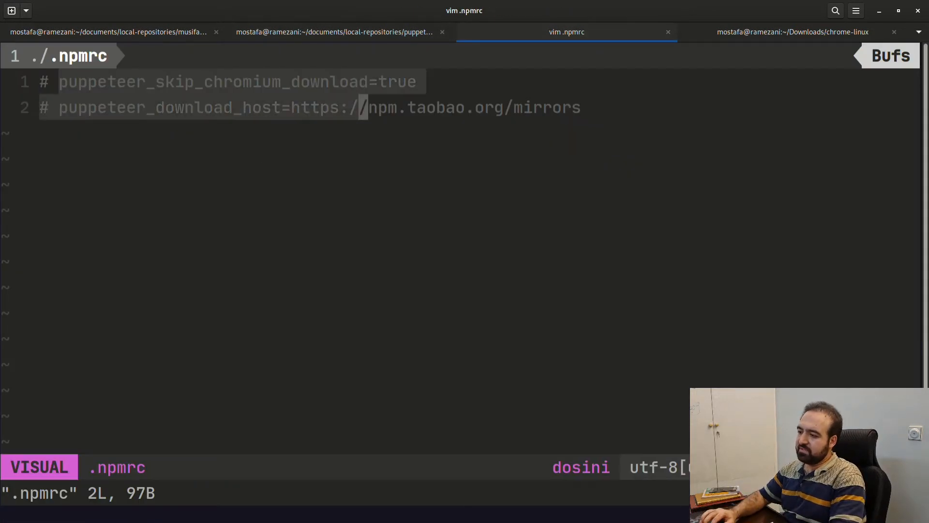
pyautogui.press('Escape')
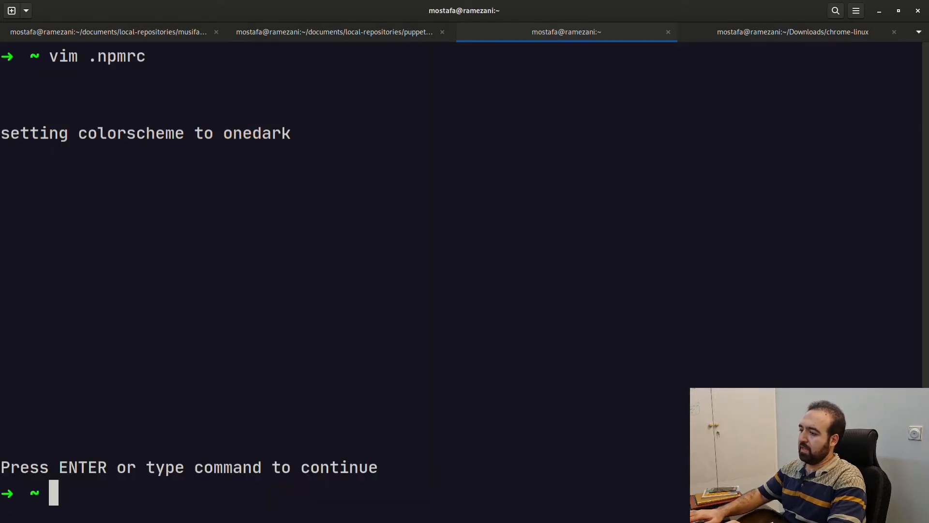
# Step: Rerun npm i puppeteer in the puppeteer-YT project shell
pyautogui.click(337, 32)
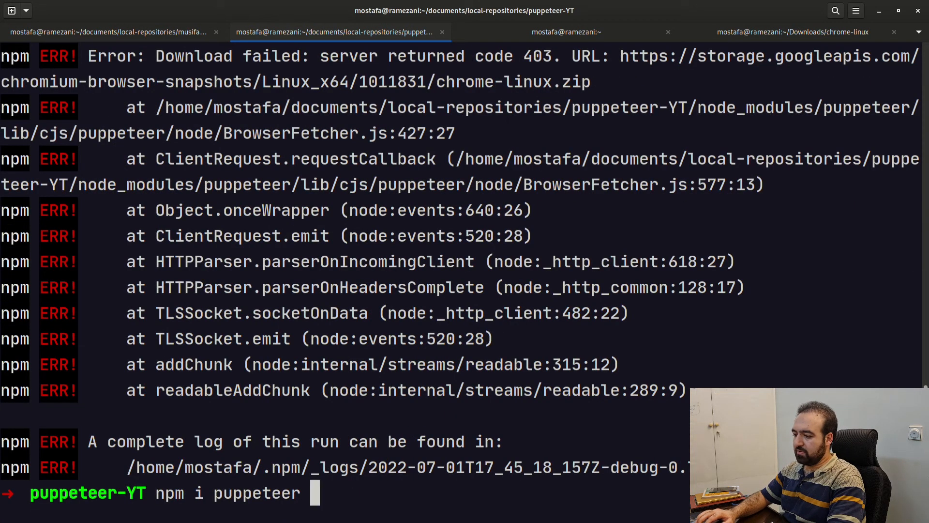
pyautogui.press('Return')
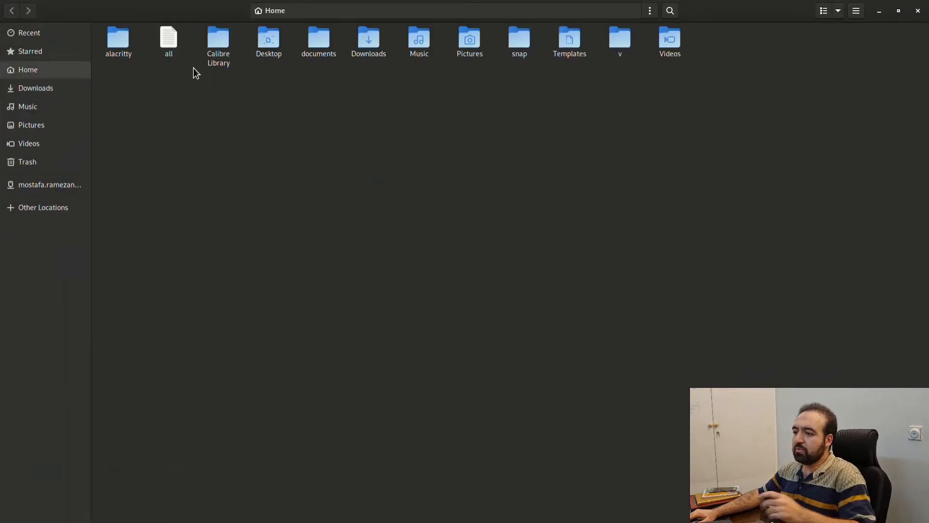
# Step: Open Downloads in a new Files tab and open the chrome-linux.zip archive
pyautogui.rightClick(35, 88)
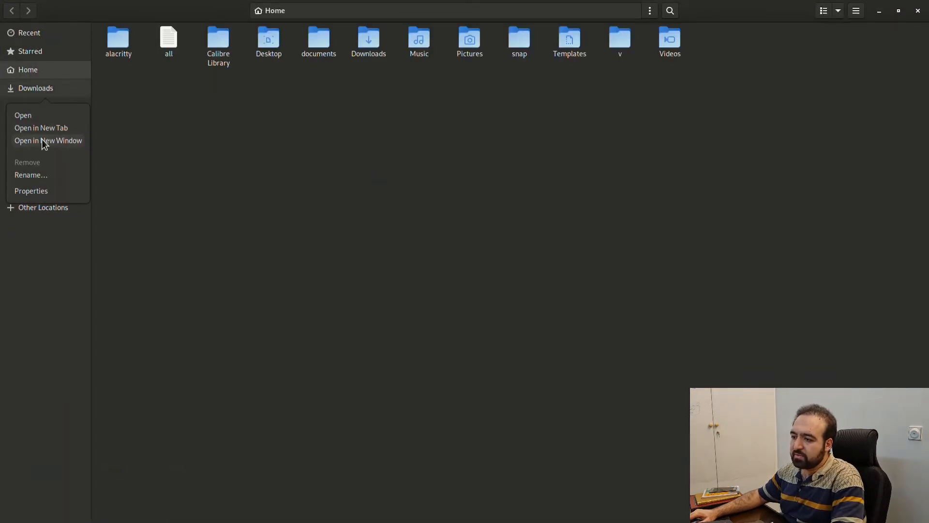
pyautogui.click(47, 128)
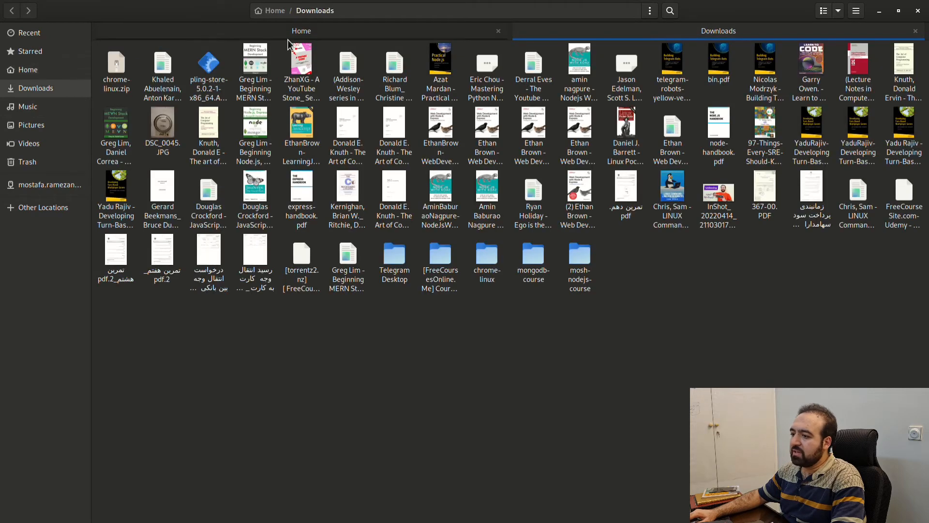
pyautogui.click(117, 63)
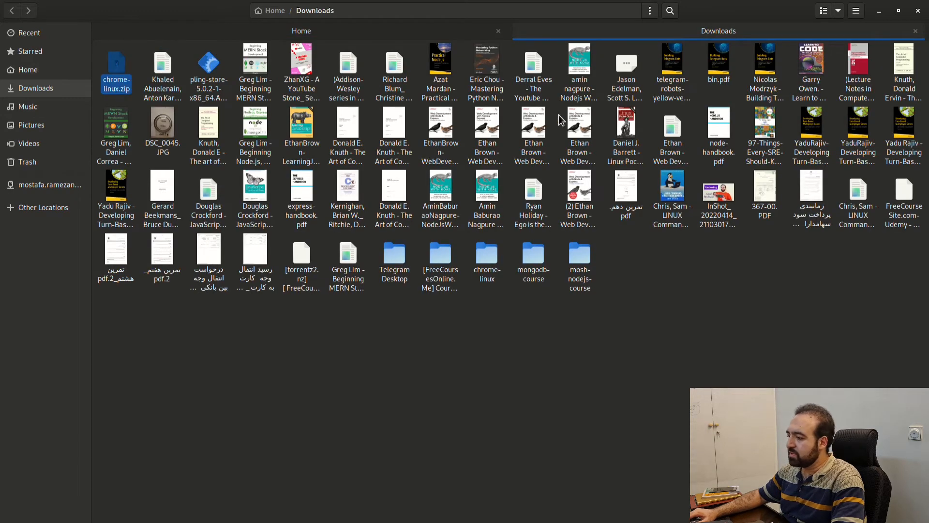
pyautogui.doubleClick(486, 255)
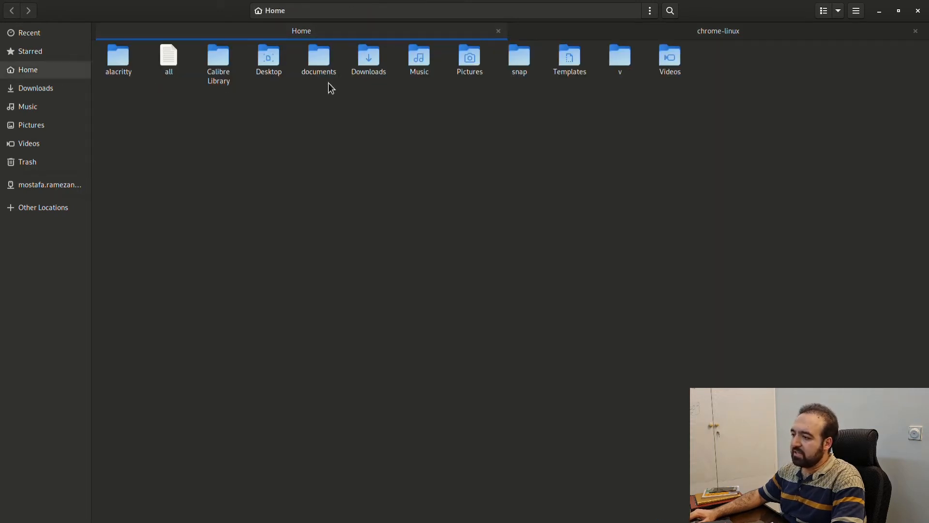
# Step: Browse documents/local-repositories/puppeteer-YT/node_modules and jump to the puppeteer package
pyautogui.doubleClick(319, 56)
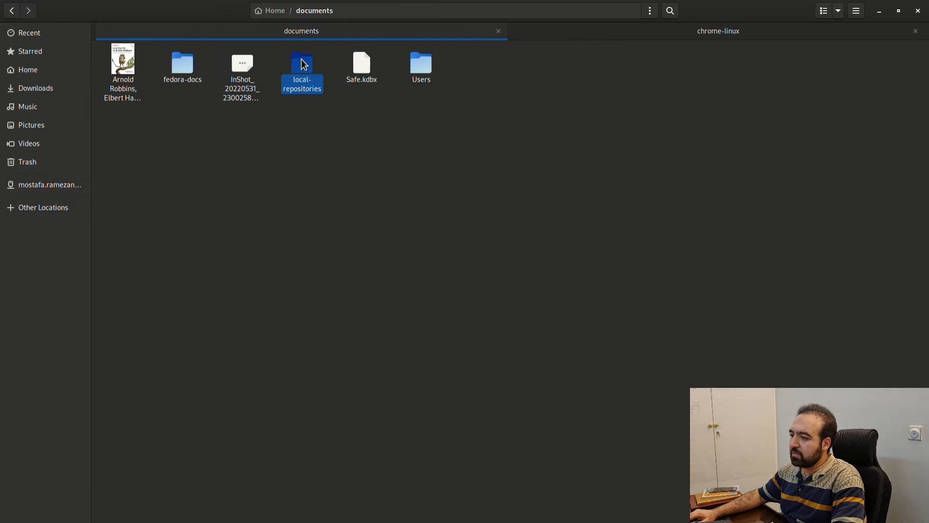
pyautogui.doubleClick(302, 62)
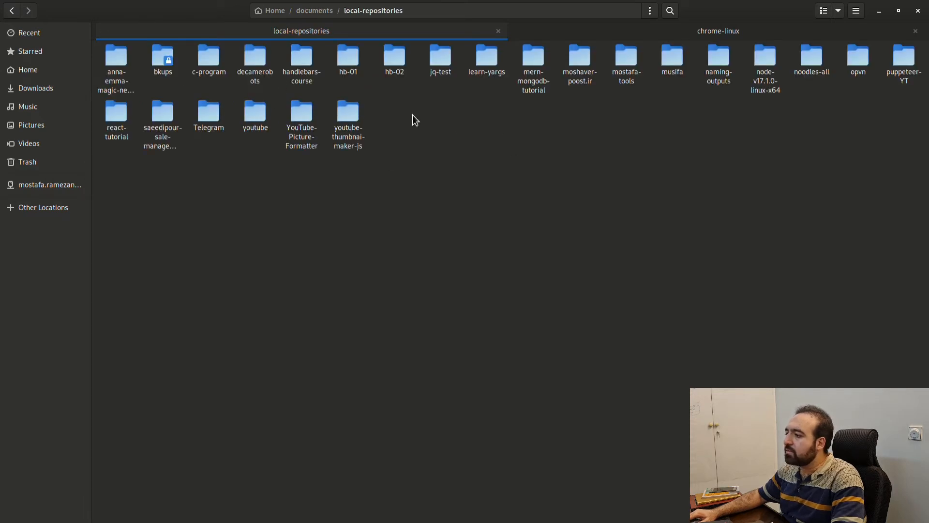
pyautogui.moveTo(295, 115)
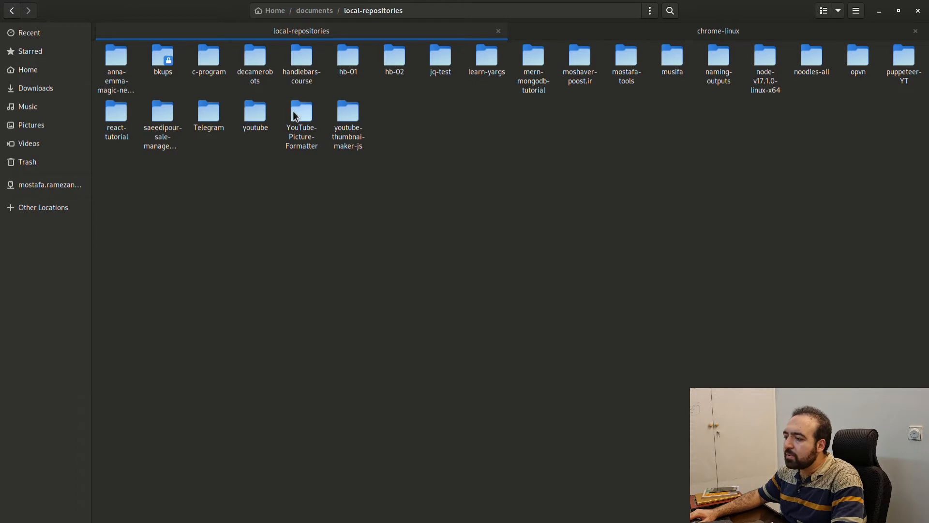
pyautogui.doubleClick(904, 54)
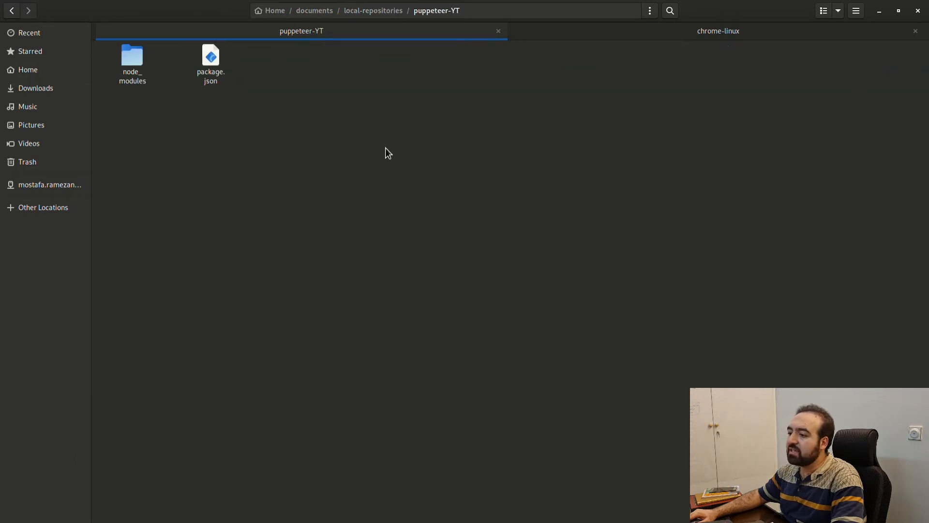
pyautogui.doubleClick(132, 55)
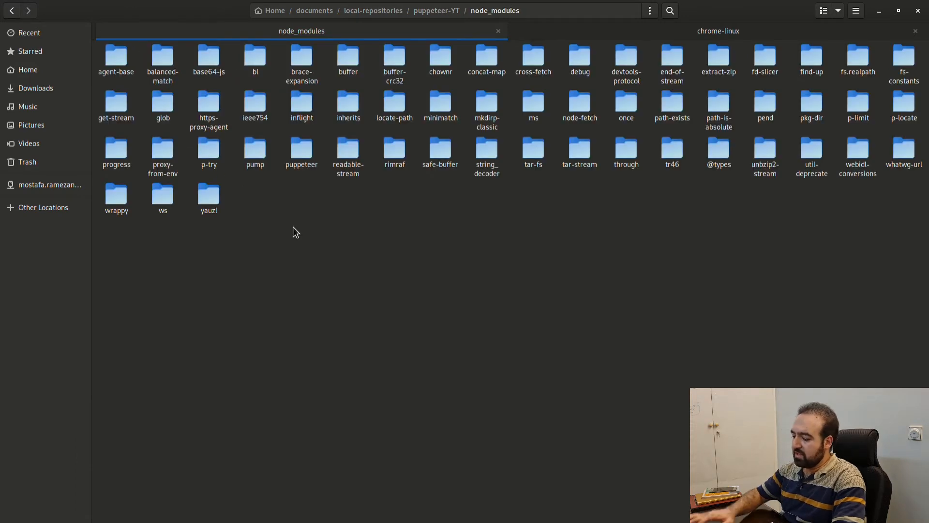
pyautogui.write('puppeteer')
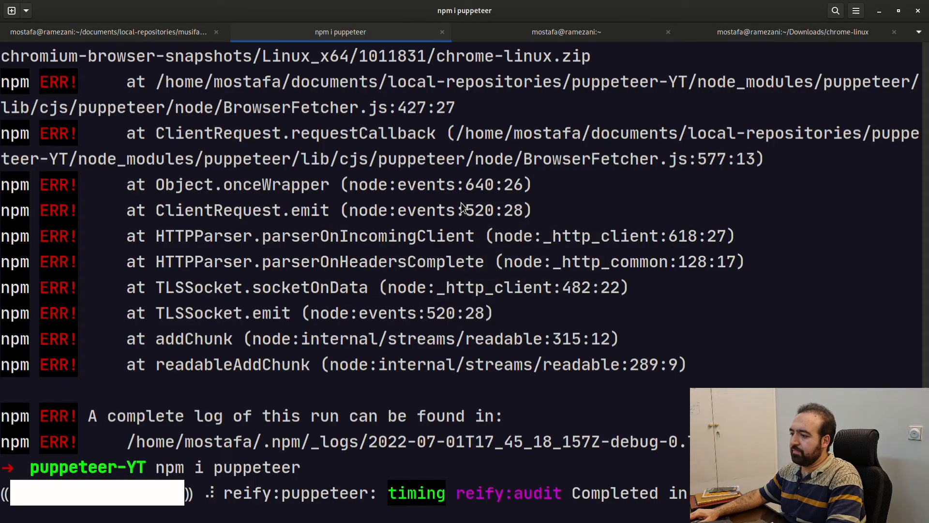
# Step: In the musifa shell, build a cd path to node_modules/puppeteer/.local-chromium/linux-1011831/ and select it
pyautogui.click(97, 32)
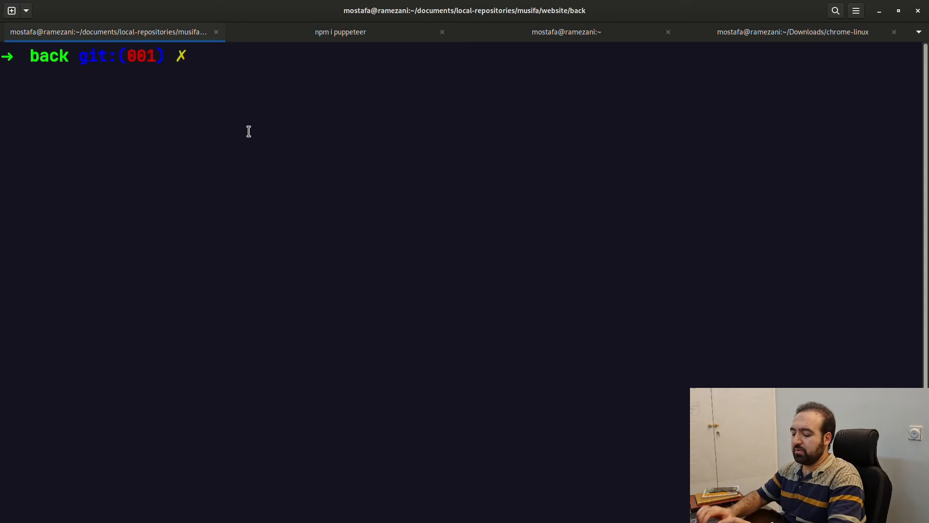
pyautogui.write('cd node_modules/')
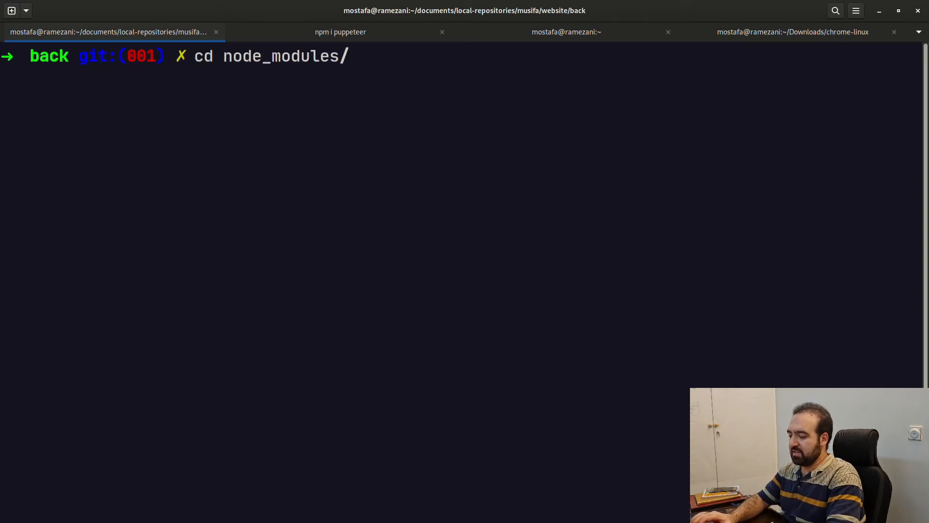
pyautogui.write('pup')
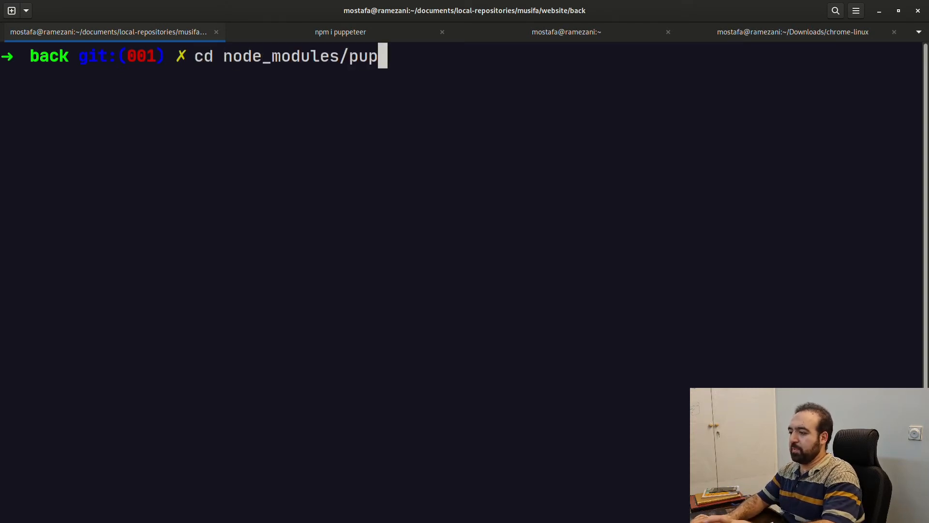
pyautogui.press('Tab')
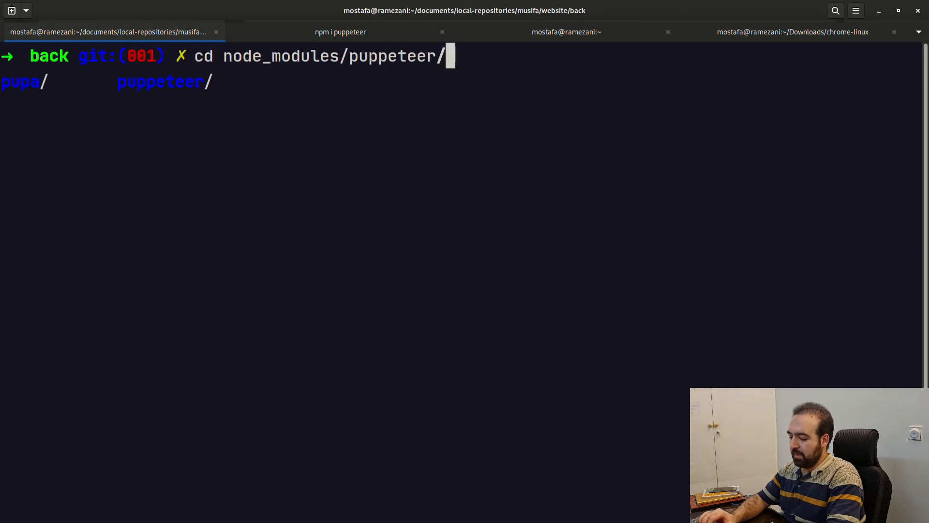
pyautogui.write('.local-chromium/linux-1011831/chrome-linux/')
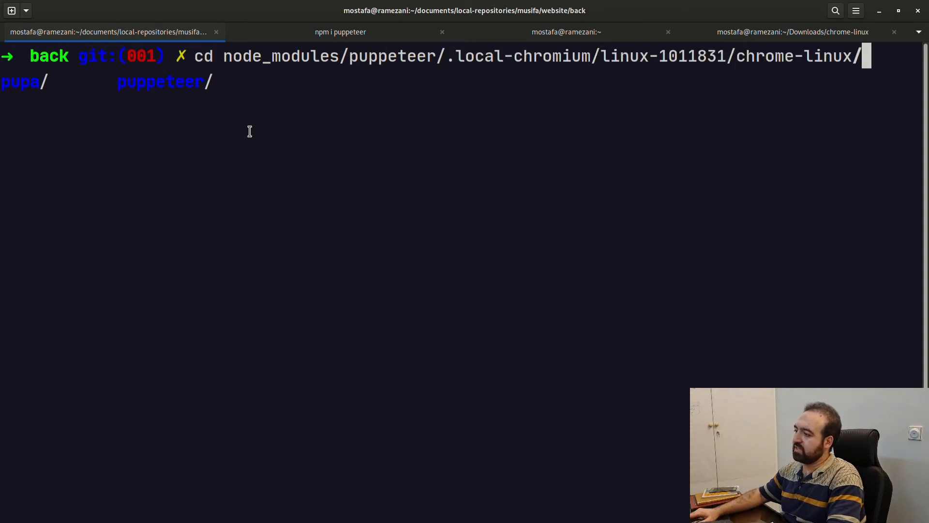
pyautogui.moveTo(447, 56); pyautogui.dragTo(717, 56)
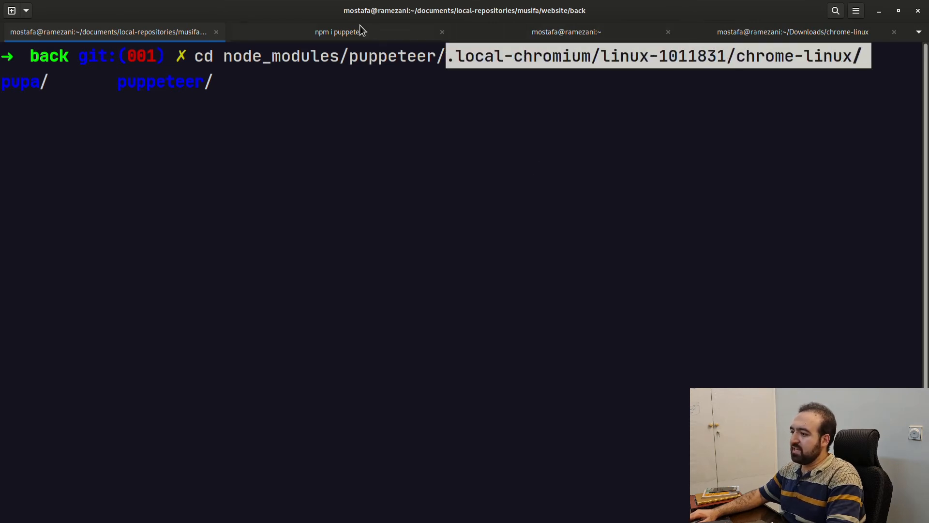
# Step: Return to the shell where the puppeteer install finished
pyautogui.click(340, 32)
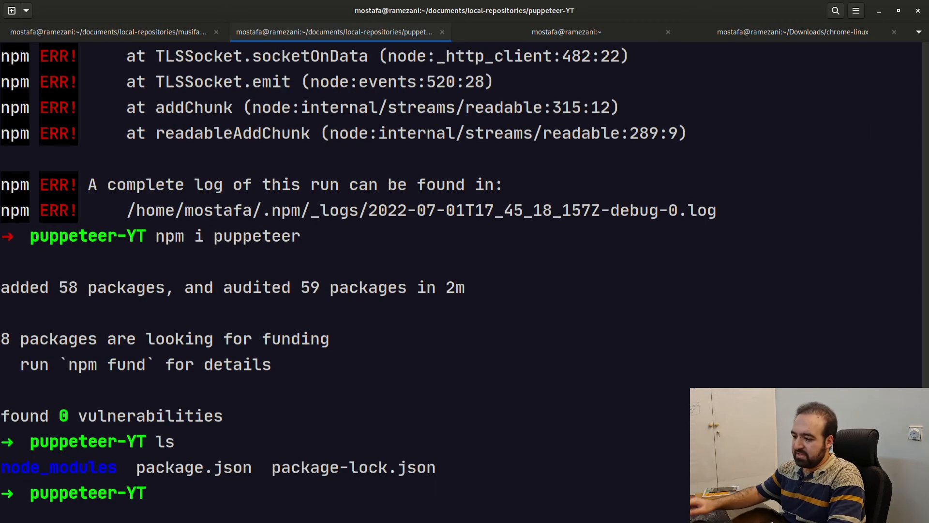
# Step: Change the puppeteer-YT shell into node_modules and start a cd into puppeteer
pyautogui.write('cd node_modules')
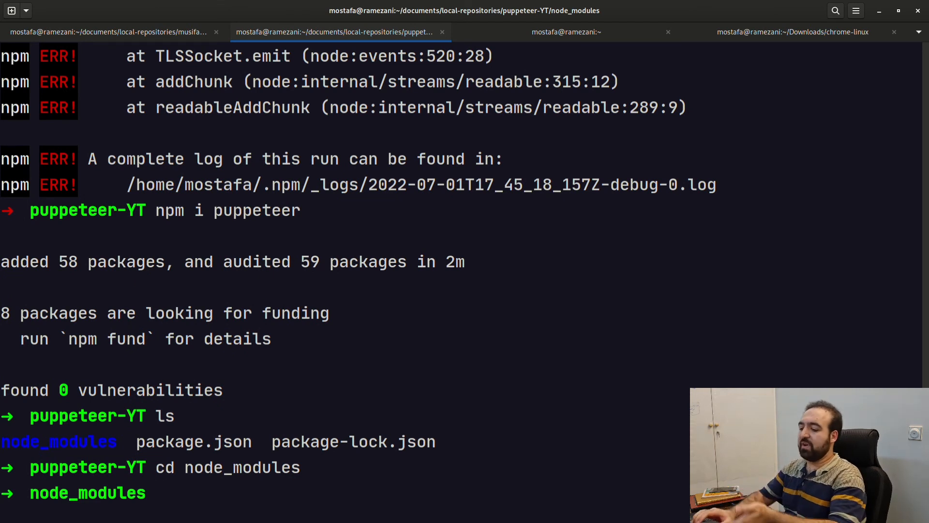
pyautogui.write('cd')
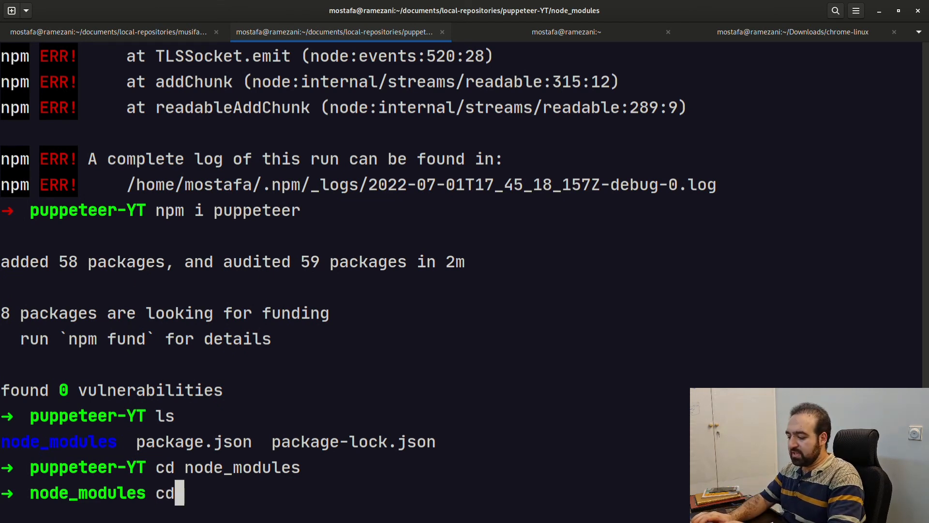
pyautogui.press('BackSpace')
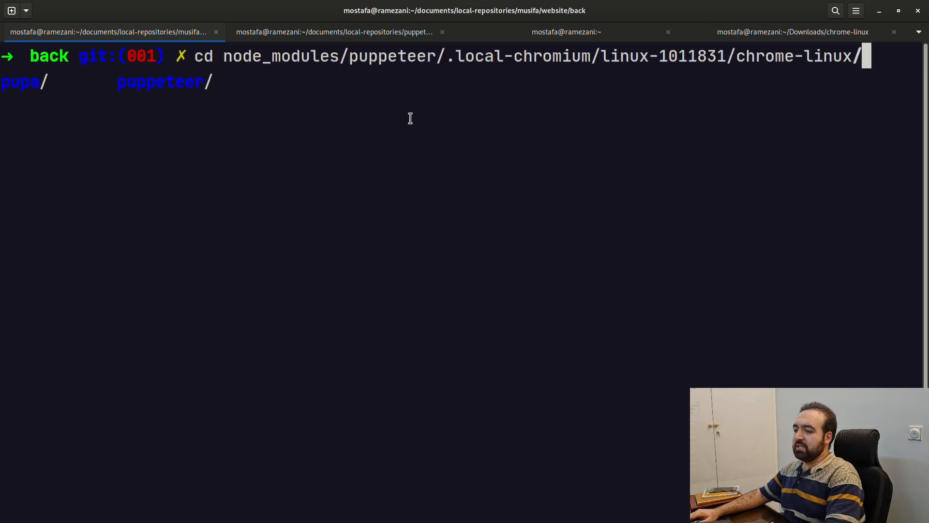
# Step: Show the puppeteer package's package.json to its end, then go back up to the project root
pyautogui.click(567, 32)
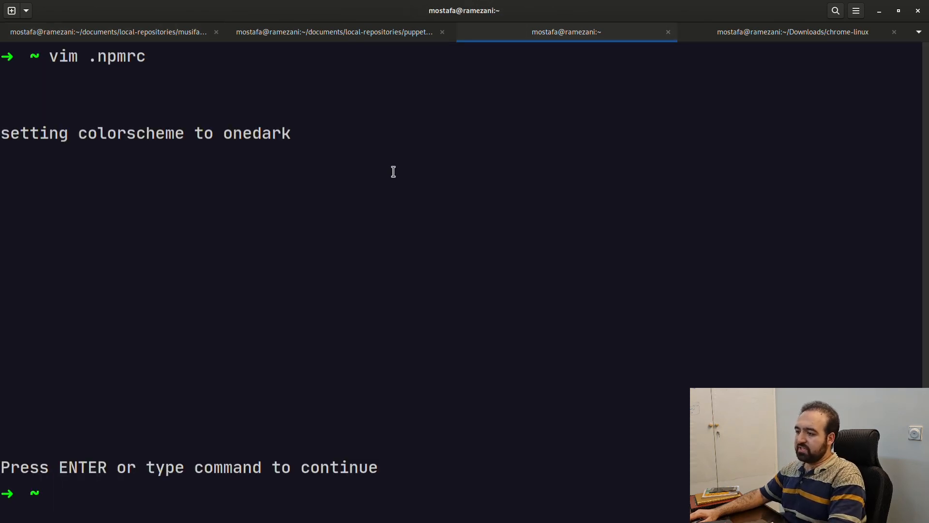
pyautogui.click(334, 32)
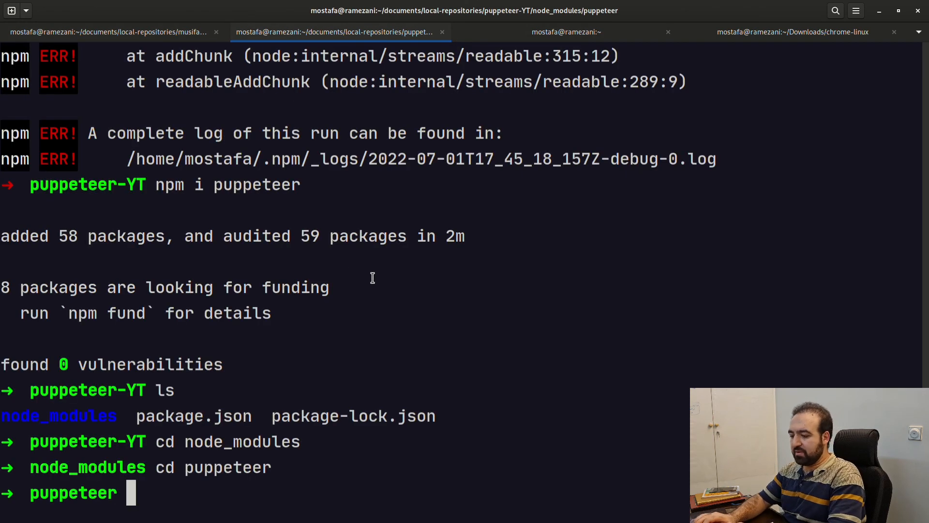
pyautogui.write('cat pa')
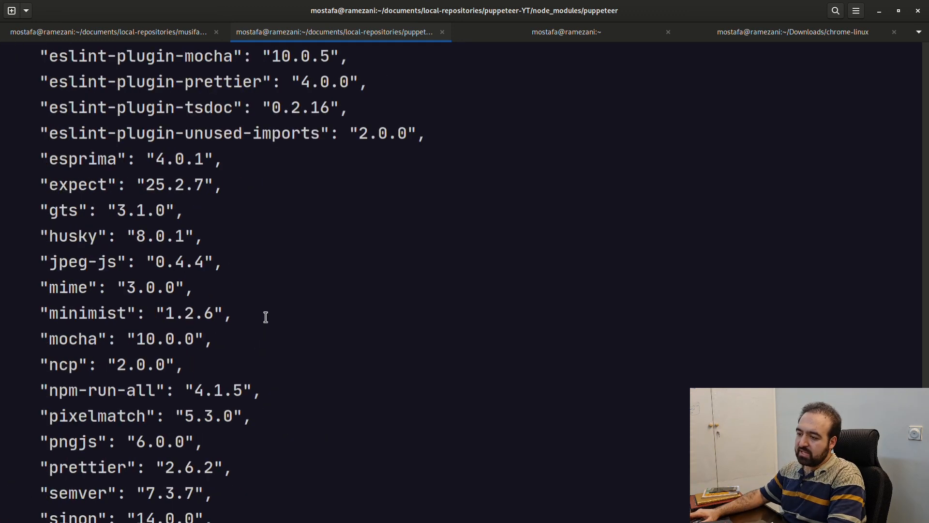
pyautogui.scroll(-3)
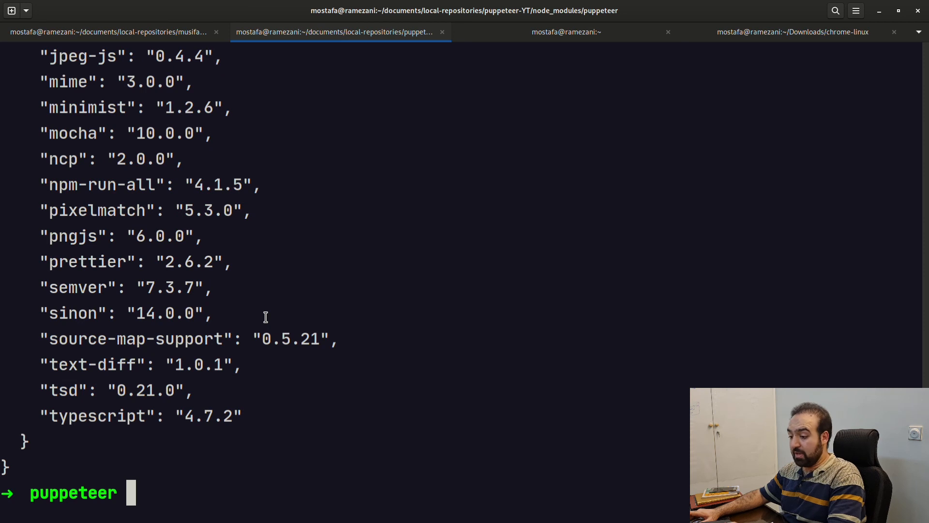
pyautogui.write('cd ..')
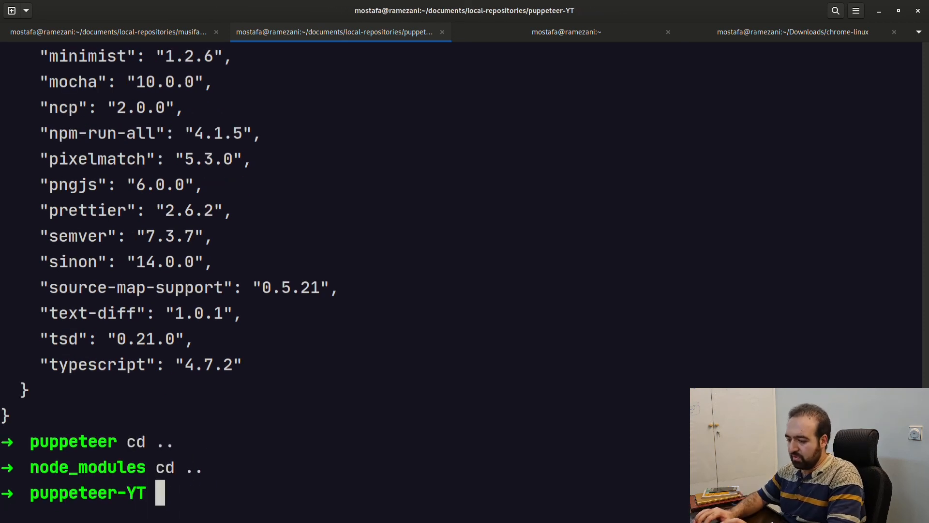
# Step: Display puppeteer-YT's package.json showing puppeteer ^15.3.0 under dependencies
pyautogui.write('cat package.json')
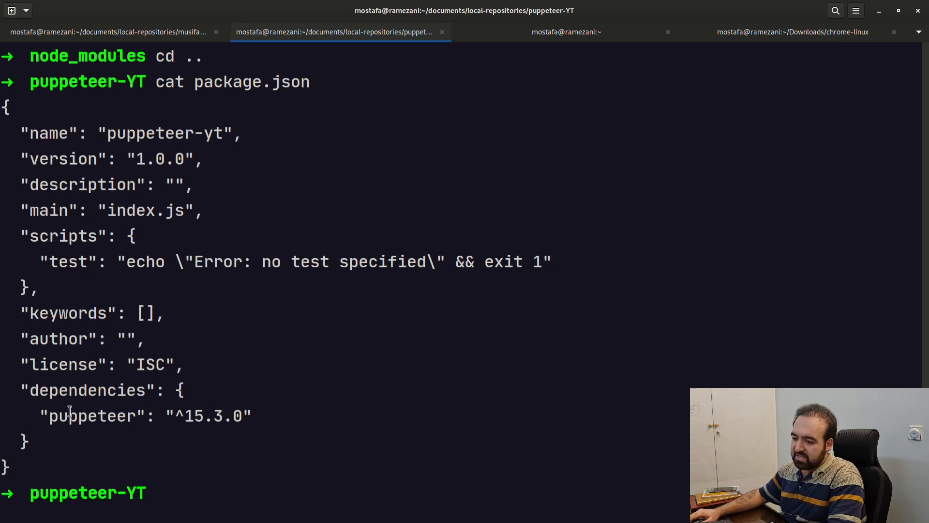